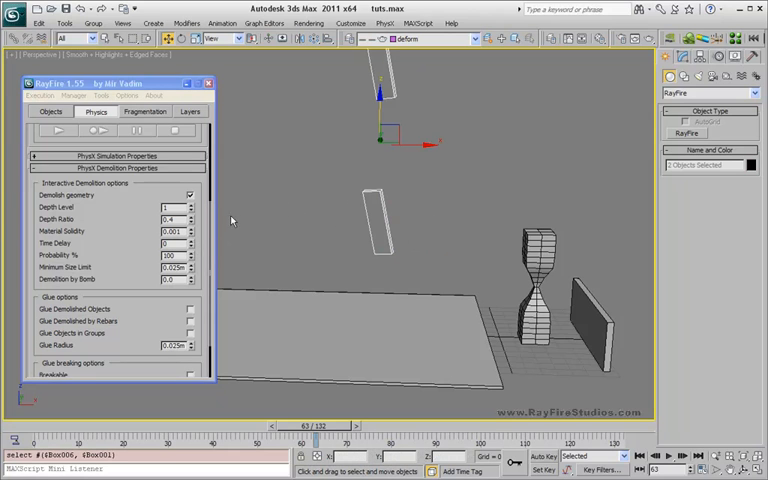
{"action": "left_click", "coordinate": [168, 242]}
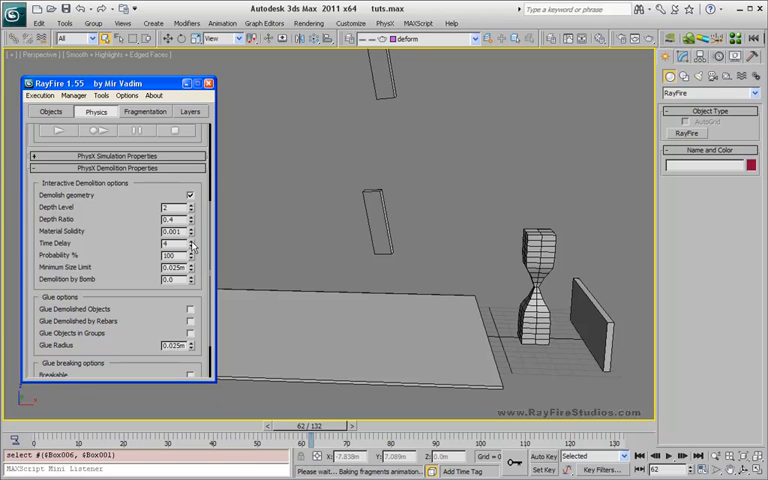
{"action": "left_click", "coordinate": [192, 240]}
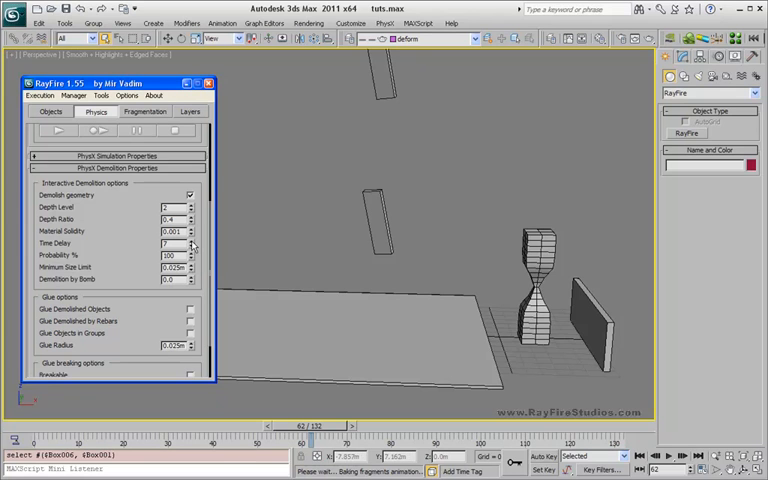